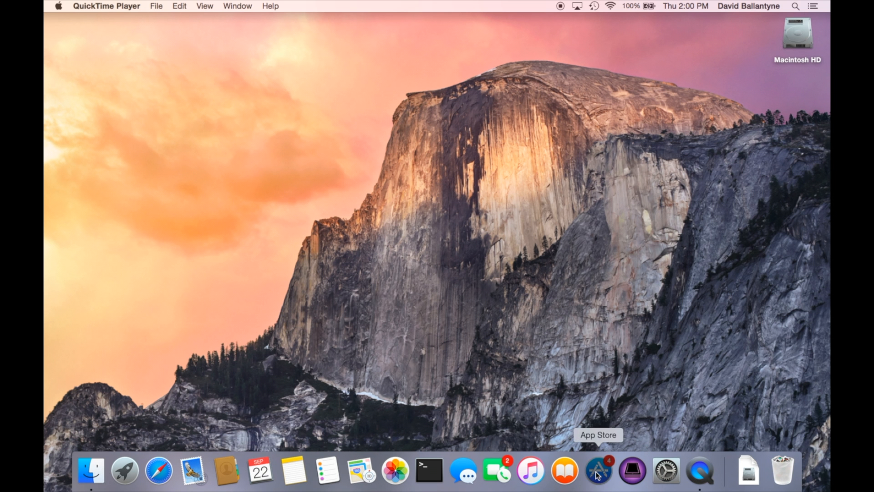
Request the free macOS Sierra download from App Store's Our Favorite Mac Apps.
{"action": "left_click", "coordinate": [597, 471]}
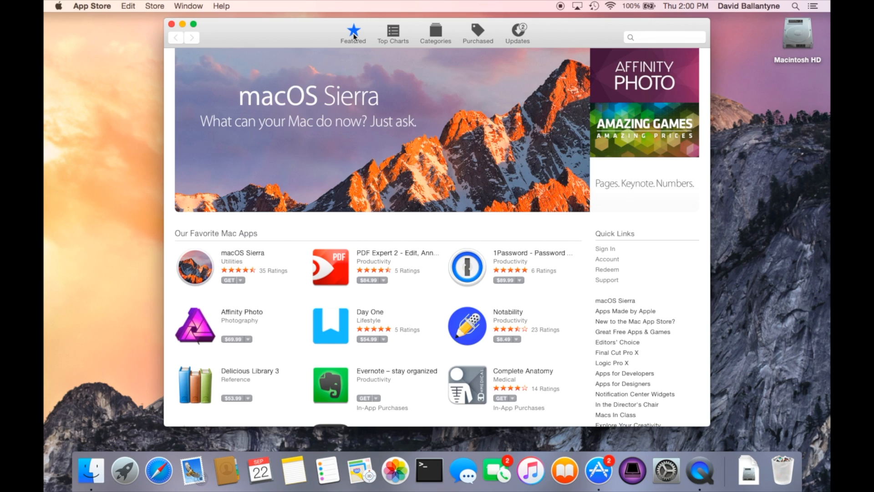
{"action": "mouse_move", "coordinate": [261, 182]}
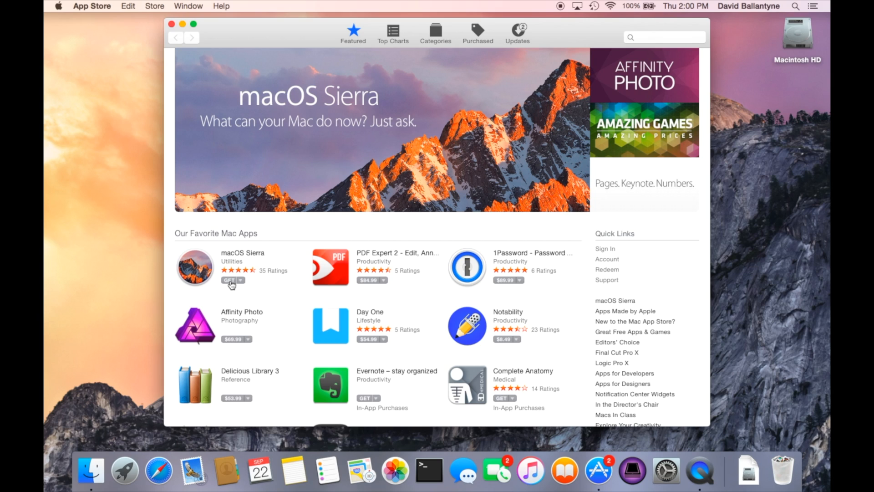
{"action": "left_click", "coordinate": [228, 280]}
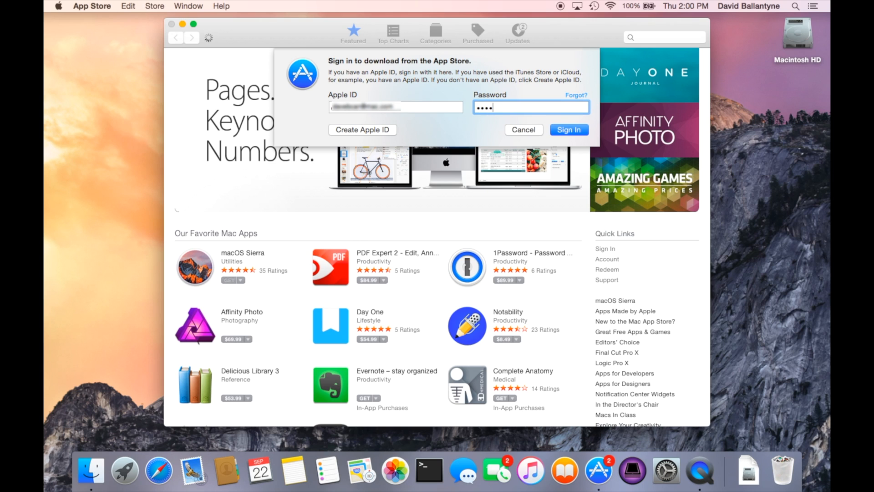
Sign in with the Apple ID password so macOS Sierra starts downloading.
{"action": "type", "text": "••••••"}
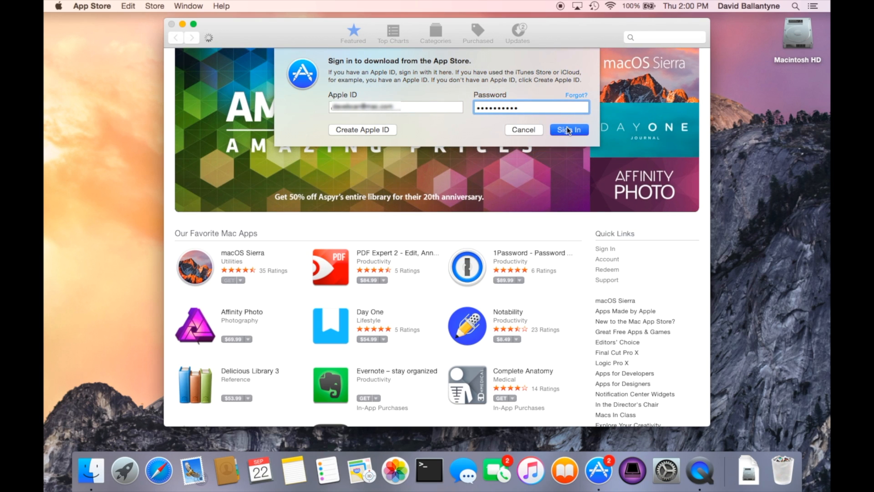
{"action": "left_click", "coordinate": [569, 130]}
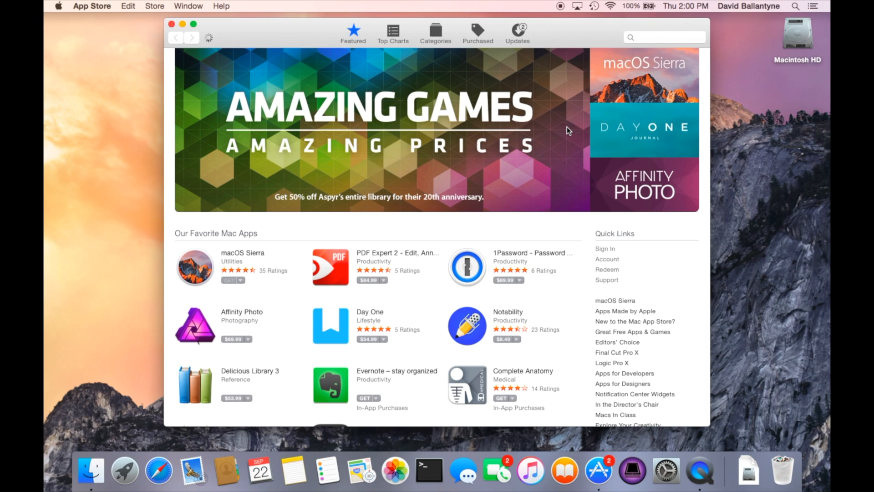
{"action": "left_click", "coordinate": [231, 280]}
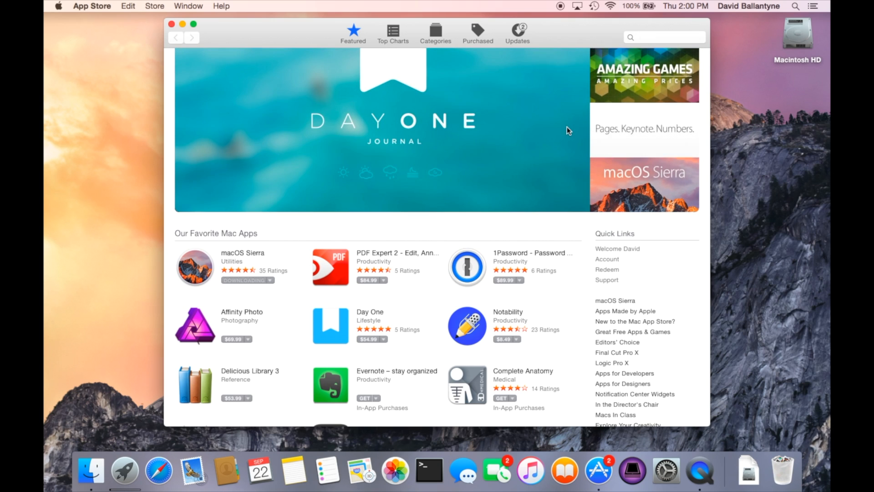
{"action": "mouse_move", "coordinate": [174, 441]}
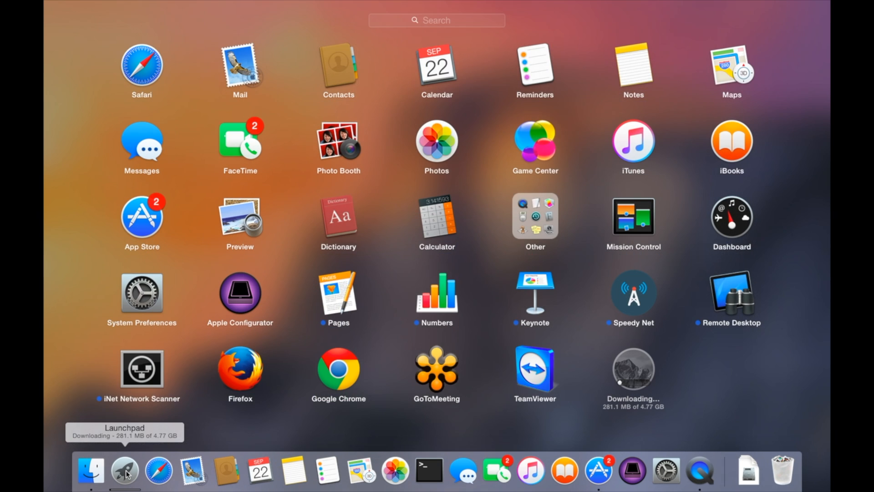
{"action": "mouse_move", "coordinate": [159, 472]}
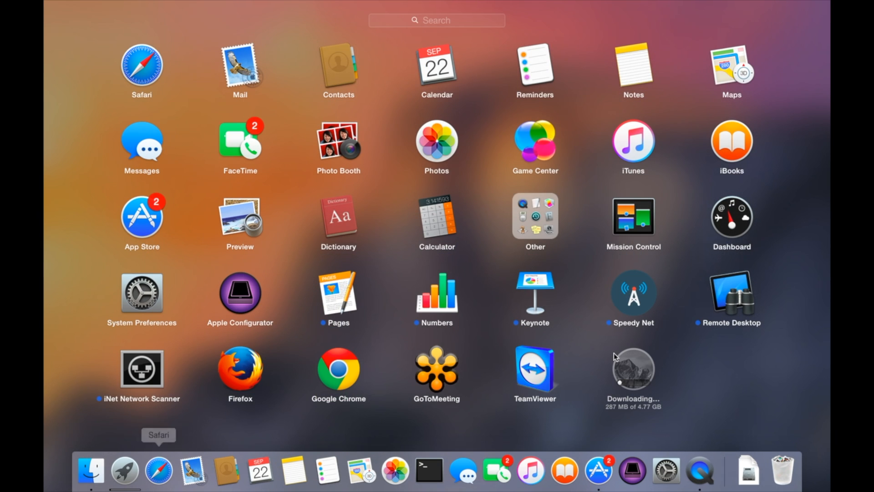
{"action": "mouse_move", "coordinate": [641, 416]}
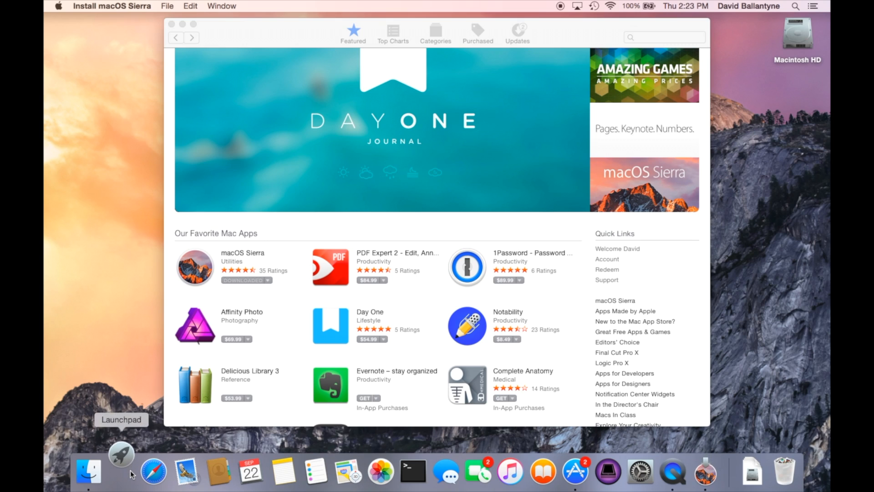
{"action": "mouse_move", "coordinate": [131, 471]}
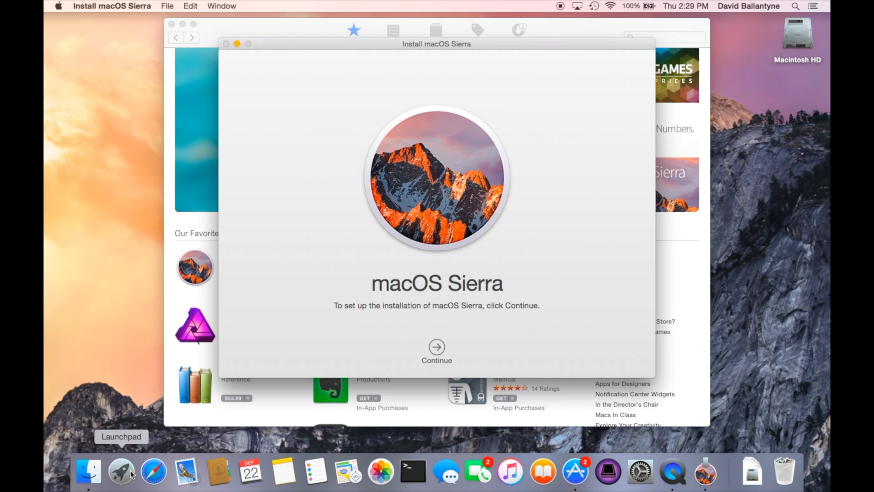
{"action": "mouse_move", "coordinate": [412, 346]}
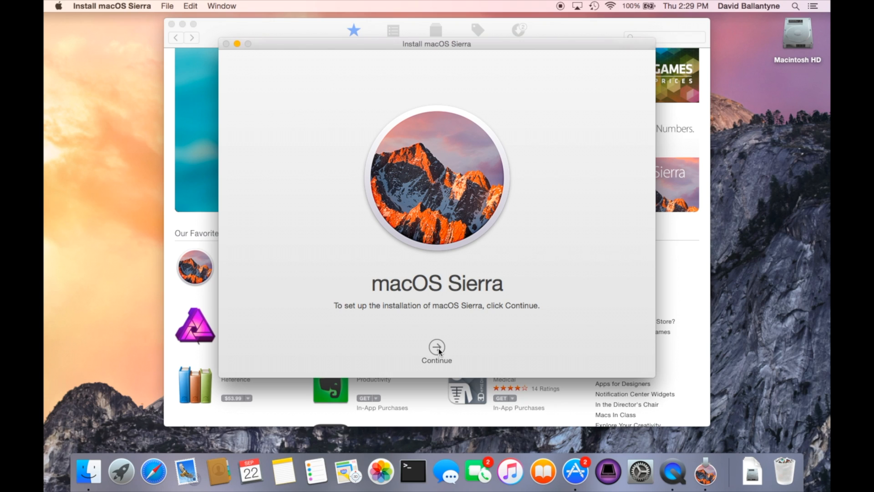
Continue past the welcome screen and agree to the macOS Sierra software license.
{"action": "left_click", "coordinate": [437, 346]}
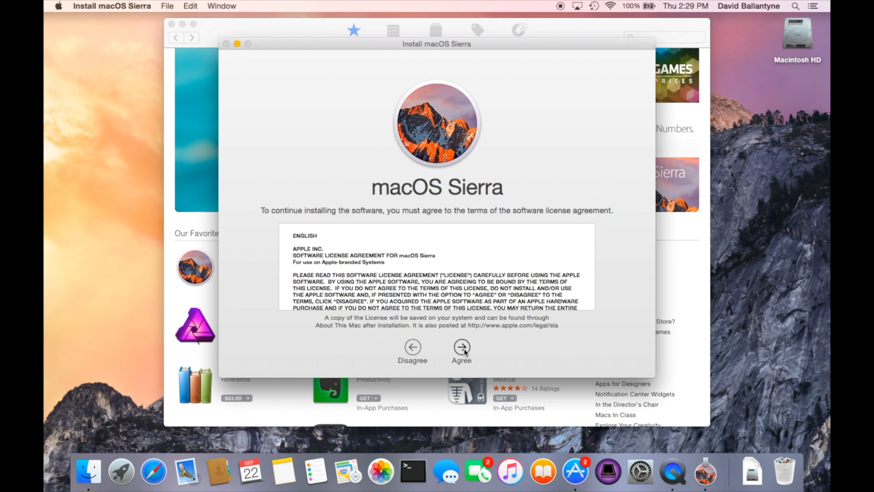
{"action": "left_click", "coordinate": [460, 347]}
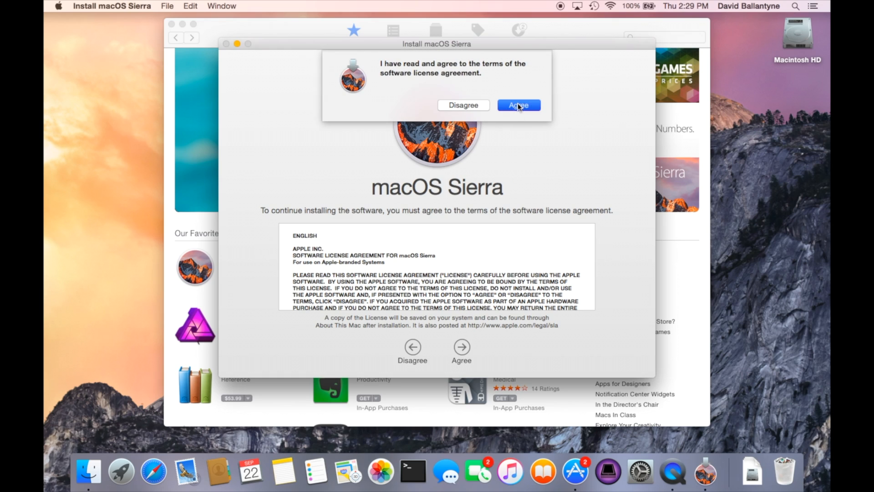
{"action": "left_click", "coordinate": [518, 106]}
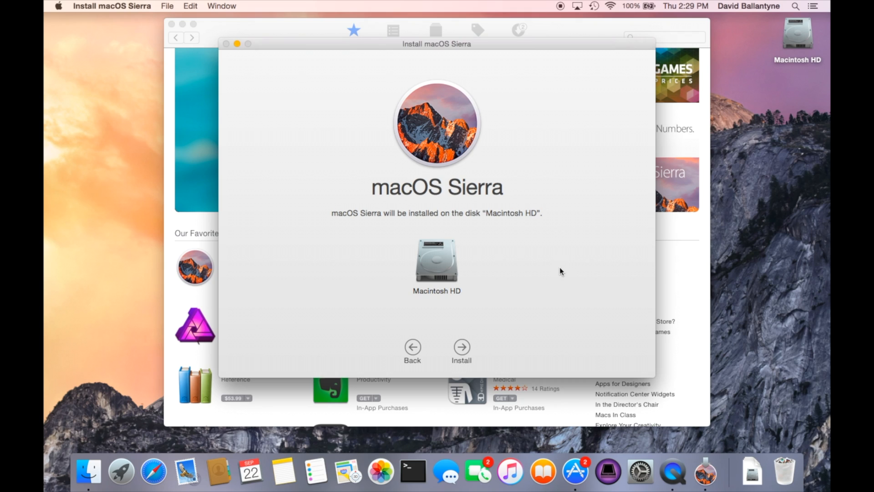
{"action": "mouse_move", "coordinate": [445, 259]}
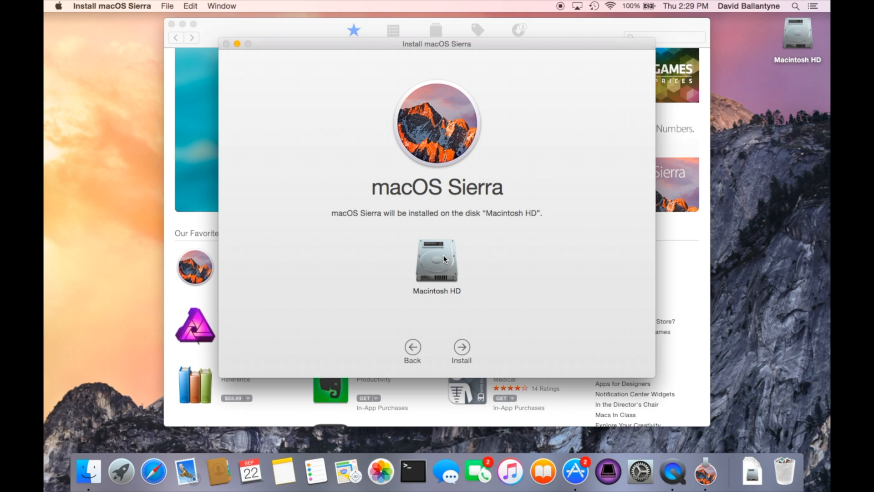
Install onto Macintosh HD, authorising the helper tool with the administrator password.
{"action": "left_click", "coordinate": [461, 345]}
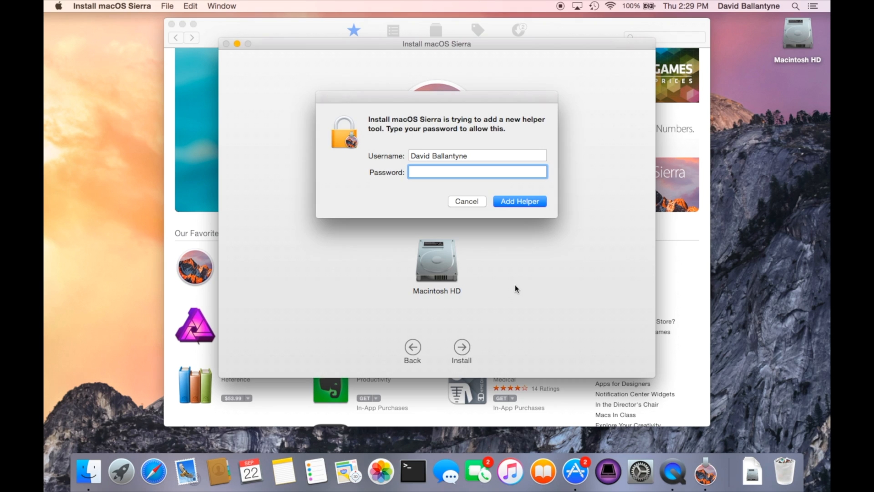
{"action": "type", "text": "••••"}
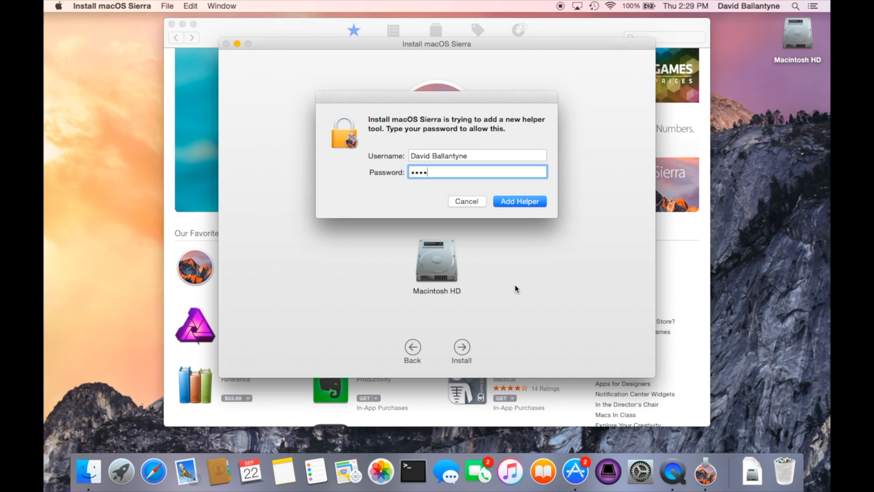
{"action": "type", "text": "••"}
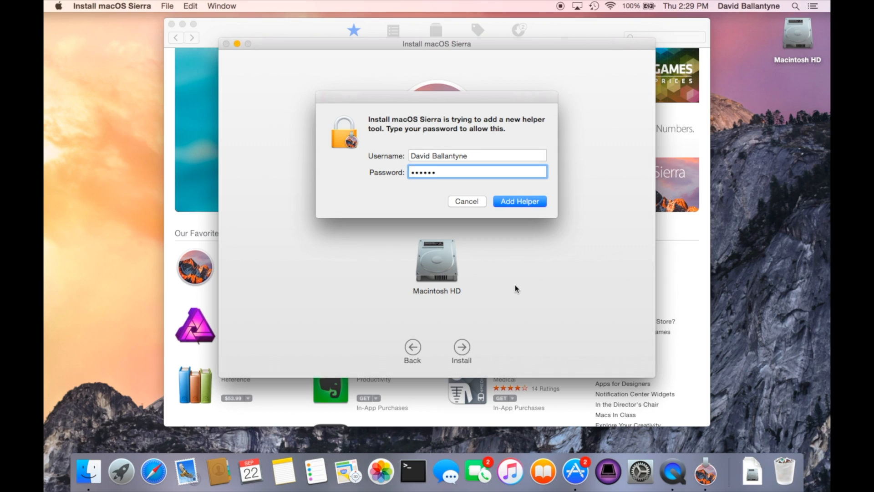
{"action": "left_click", "coordinate": [520, 201]}
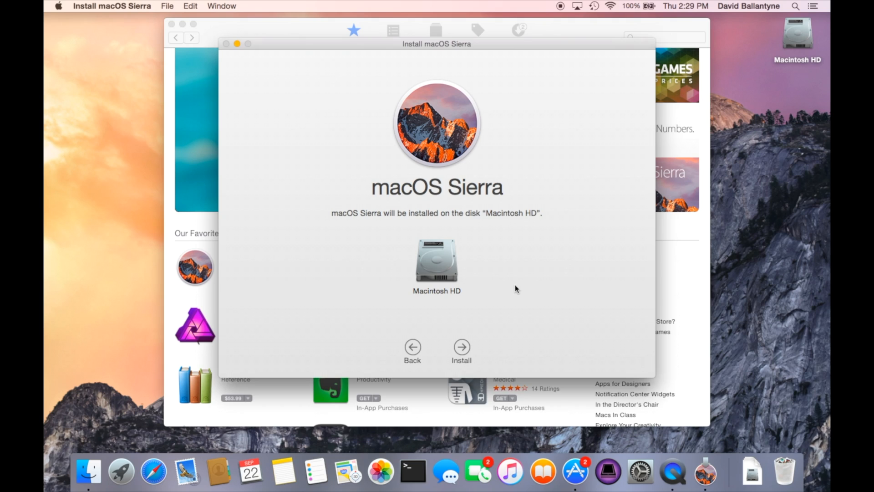
{"action": "left_click", "coordinate": [461, 346]}
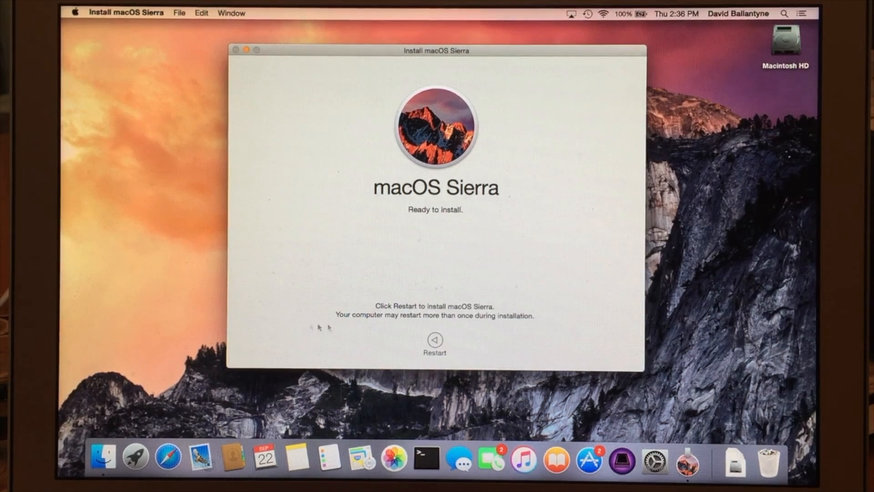
Restart the Mac so the macOS Sierra installation runs.
{"action": "left_click", "coordinate": [434, 337]}
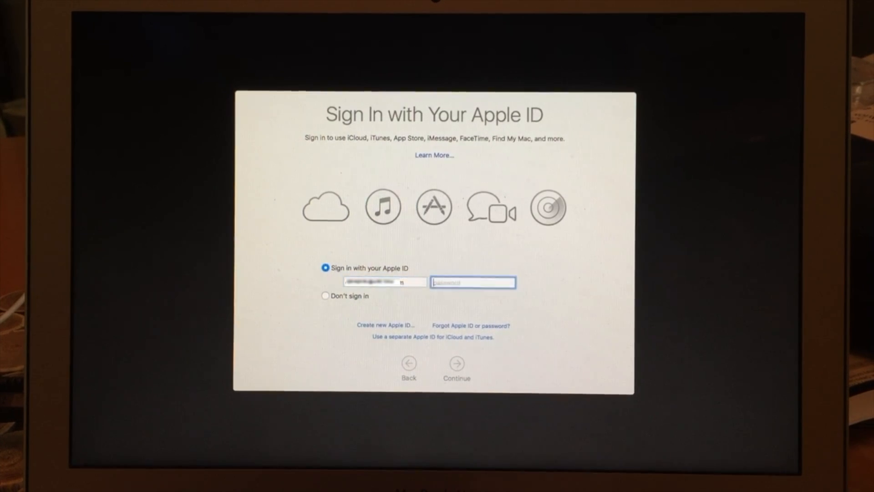
Sign in with the Apple ID password in Setup Assistant and continue.
{"action": "type", "text": "••••"}
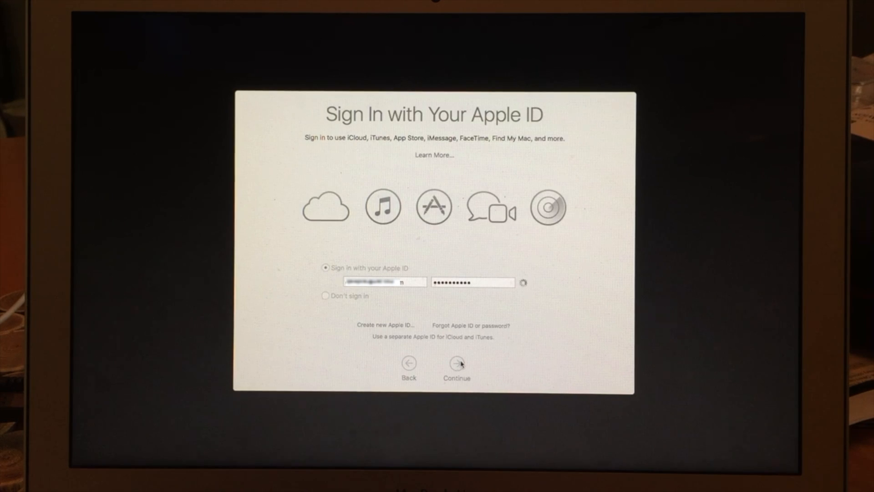
{"action": "left_click", "coordinate": [457, 363]}
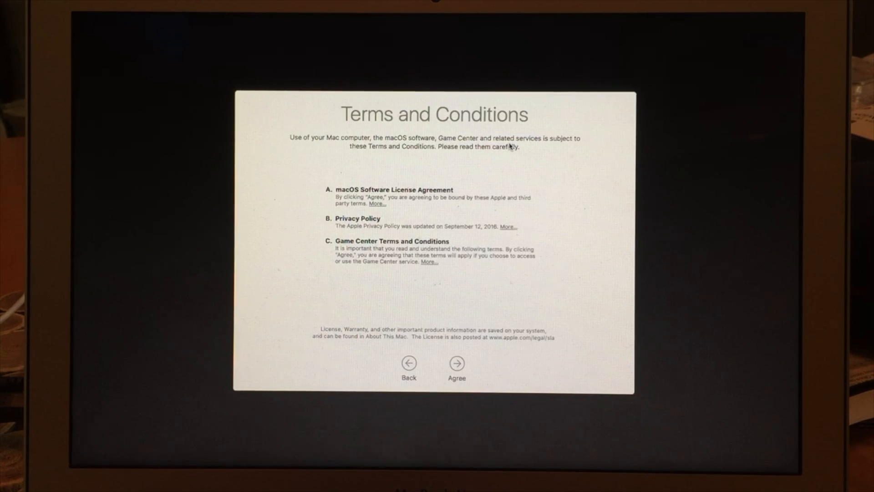
Agree to the macOS Terms and Conditions.
{"action": "left_click", "coordinate": [457, 362]}
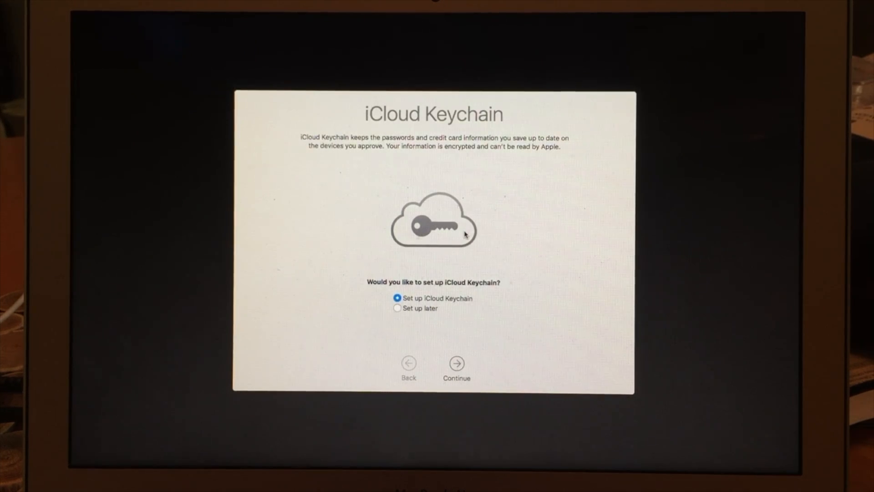
{"action": "mouse_move", "coordinate": [461, 268]}
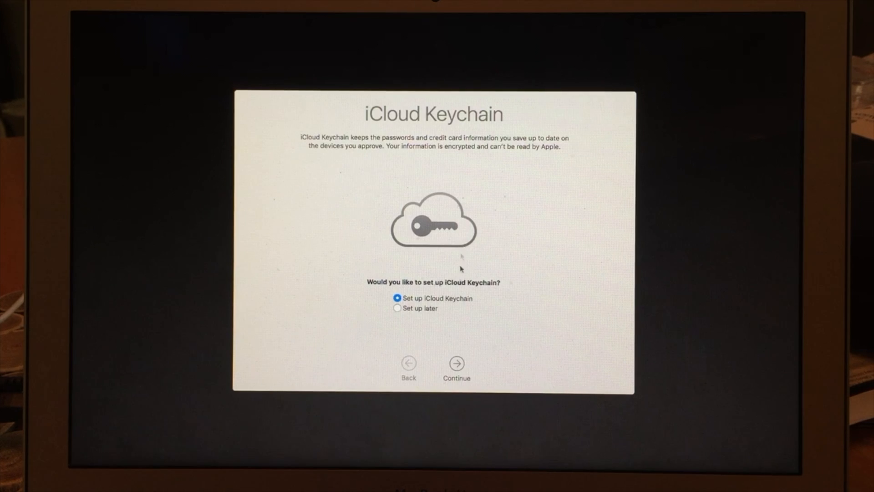
Choose 'Set up later' for iCloud Keychain and continue to the iCloud storage options.
{"action": "left_click", "coordinate": [457, 362]}
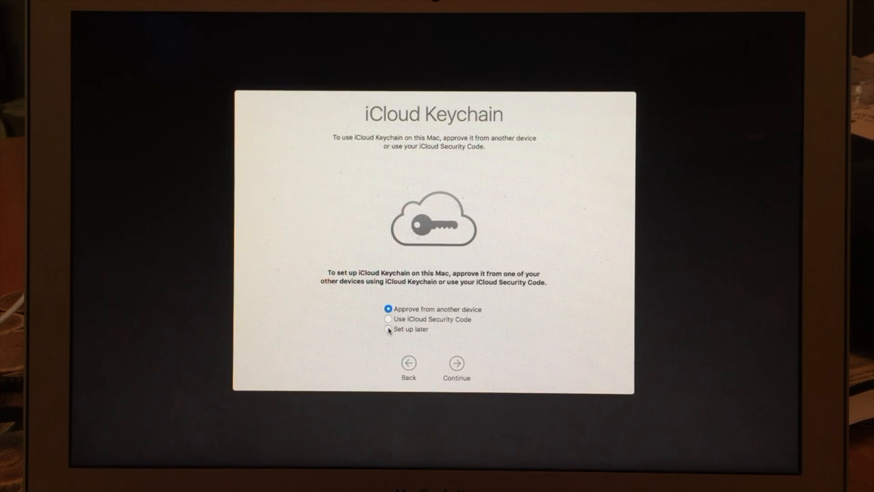
{"action": "left_click", "coordinate": [388, 330]}
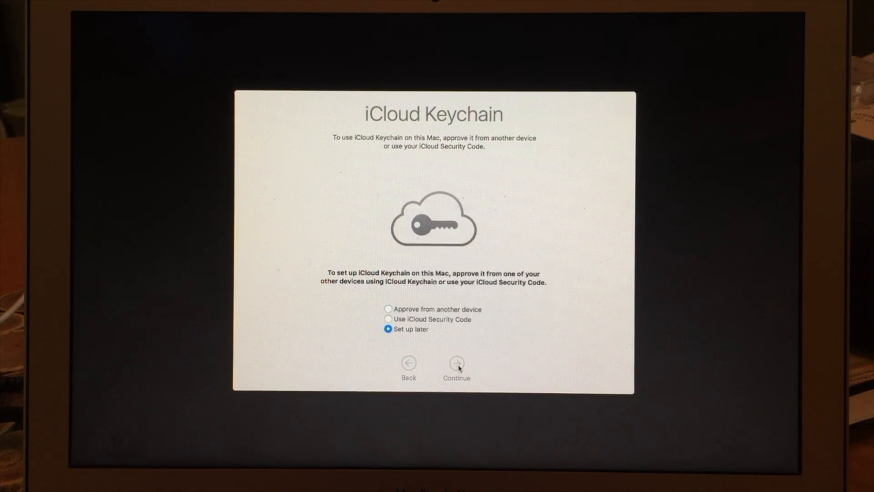
{"action": "left_click", "coordinate": [457, 363]}
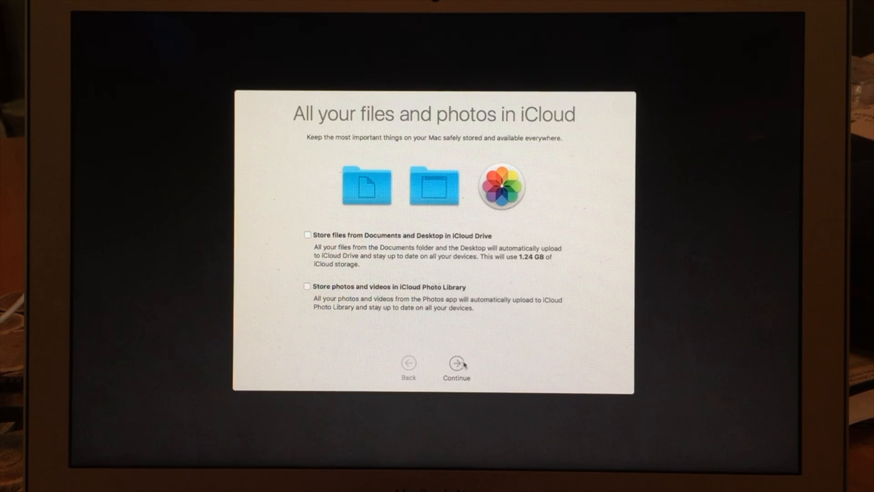
Leave iCloud file and photo storage off and finish setup with Siri enabled.
{"action": "left_click", "coordinate": [456, 362]}
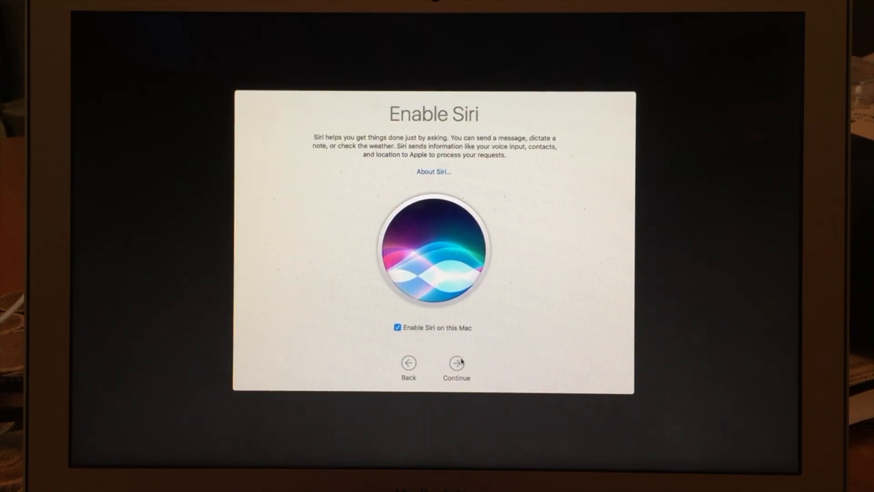
{"action": "left_click", "coordinate": [456, 362]}
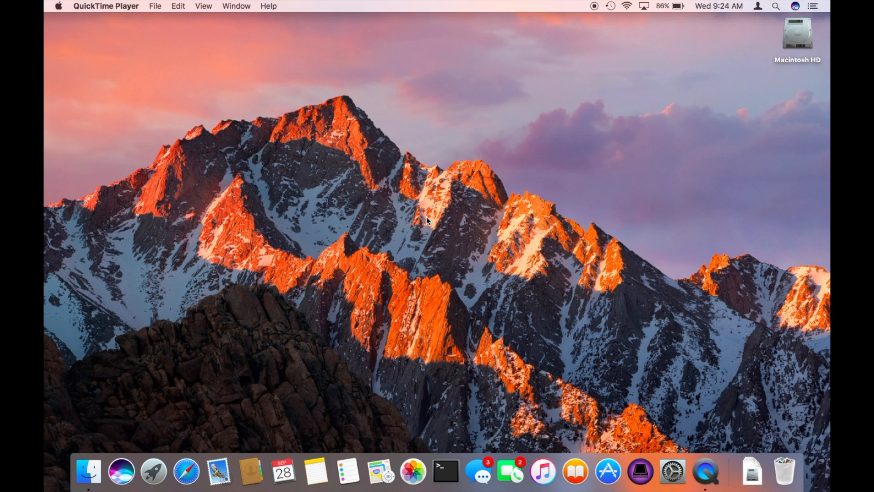
{"action": "mouse_move", "coordinate": [793, 17]}
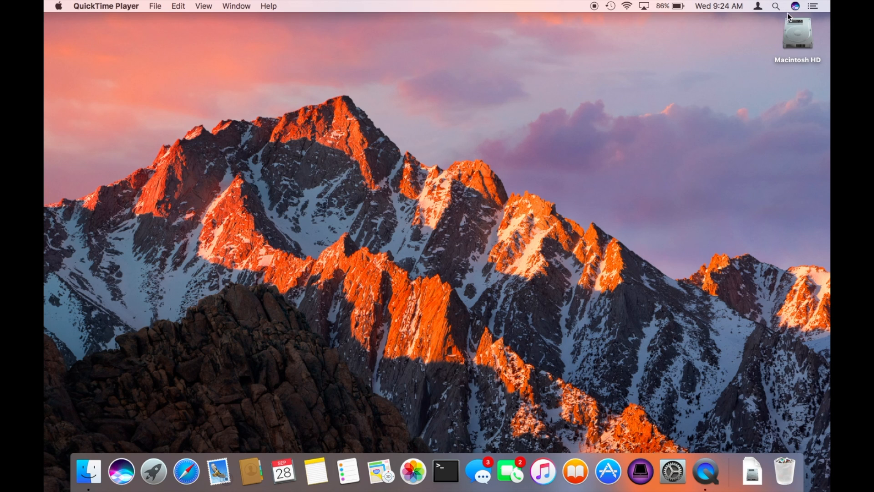
Summon Siri from the menu bar and have it open Safari on apple.com.
{"action": "left_click", "coordinate": [796, 8]}
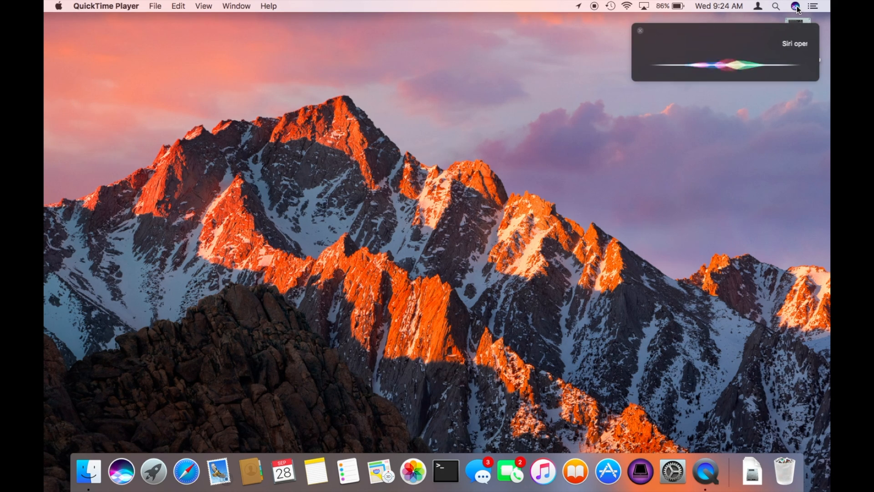
{"action": "left_click", "coordinate": [185, 474]}
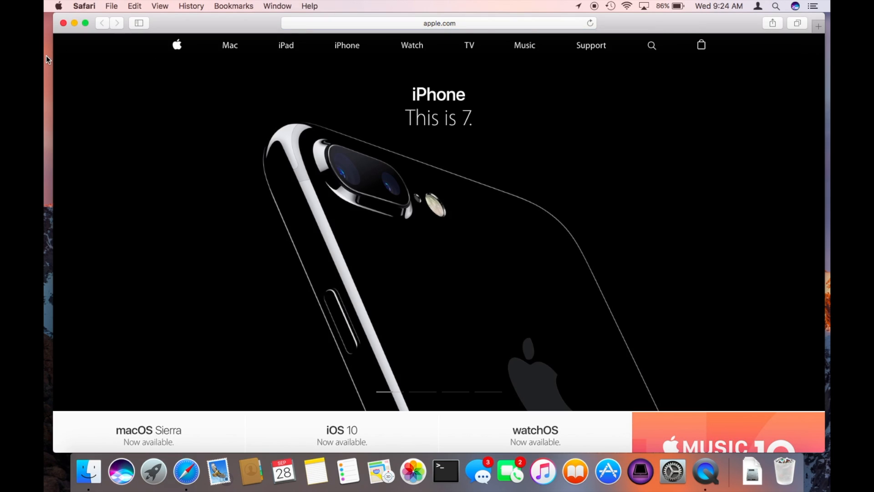
Bring Finder forward and launch the What's New in macOS tour via its Help menu.
{"action": "left_click", "coordinate": [244, 6]}
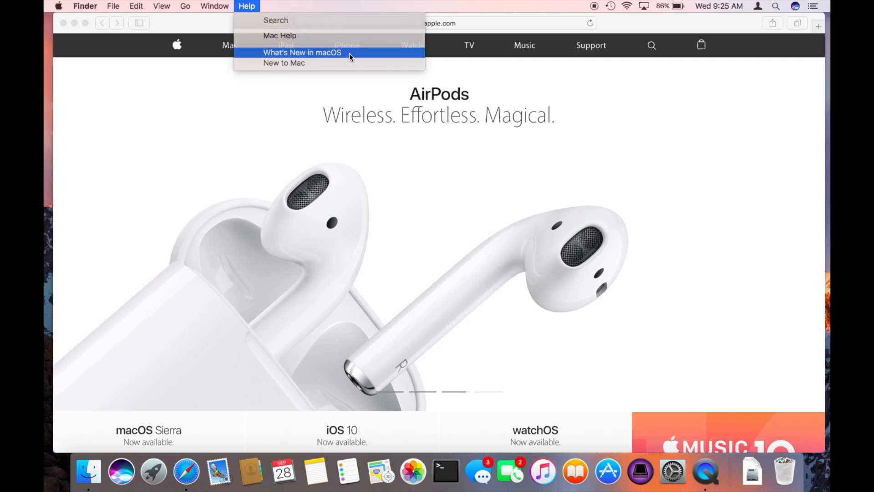
{"action": "left_click", "coordinate": [301, 55]}
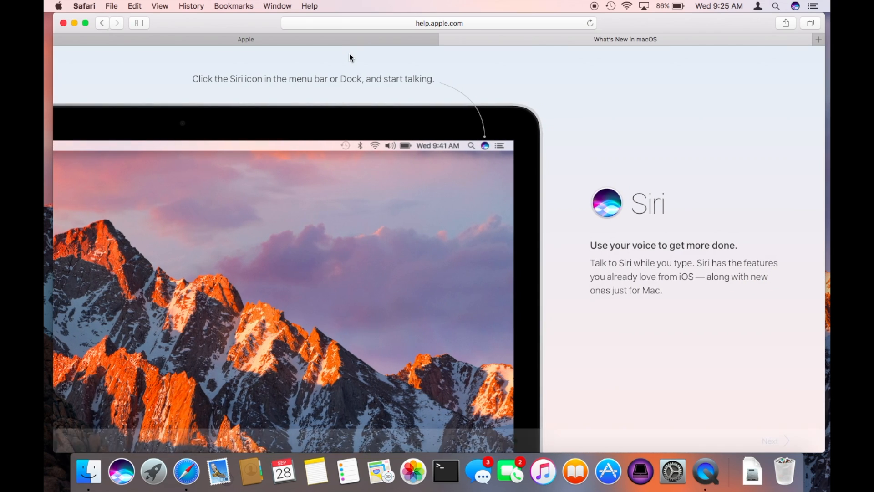
Play the Siri demo and advance to the slide on dragging Siri results into another window.
{"action": "left_click", "coordinate": [484, 145]}
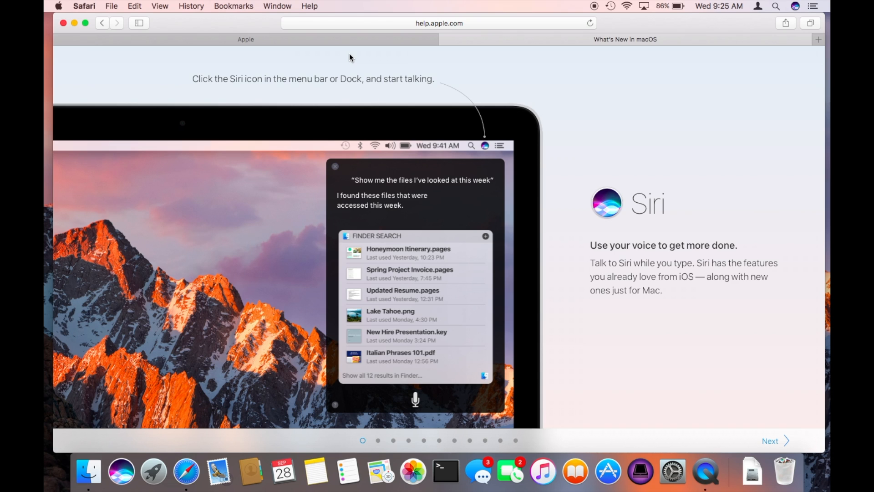
{"action": "left_click", "coordinate": [775, 441]}
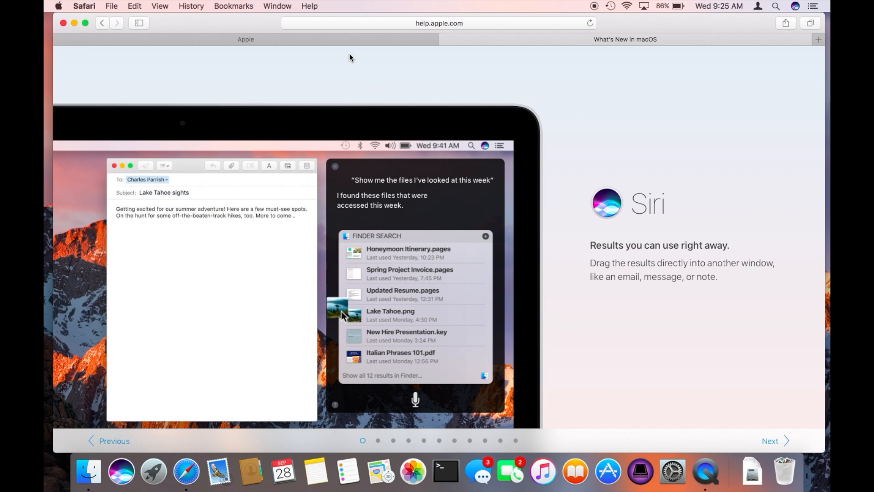
{"action": "left_click_drag", "start_coordinate": [354, 316], "coordinate": [210, 299]}
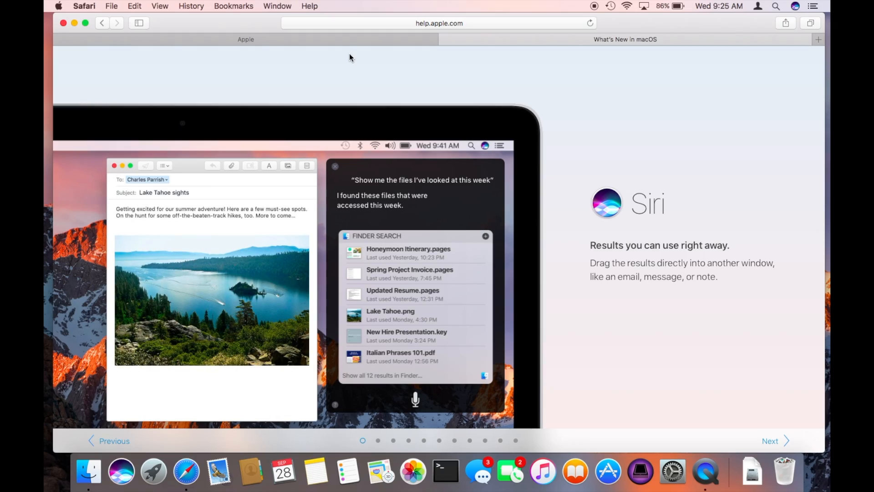